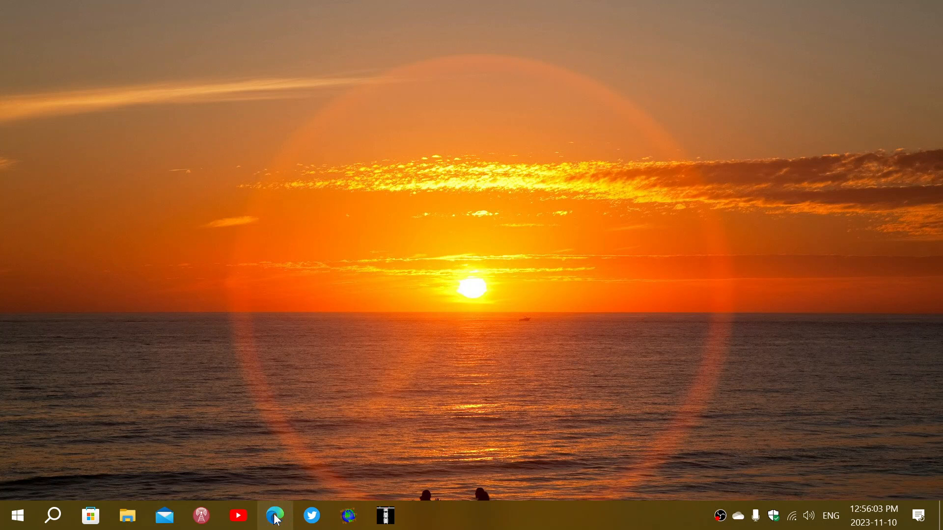
Step: Launch Microsoft Edge from the taskbar, landing on the Google home page
click(274, 515)
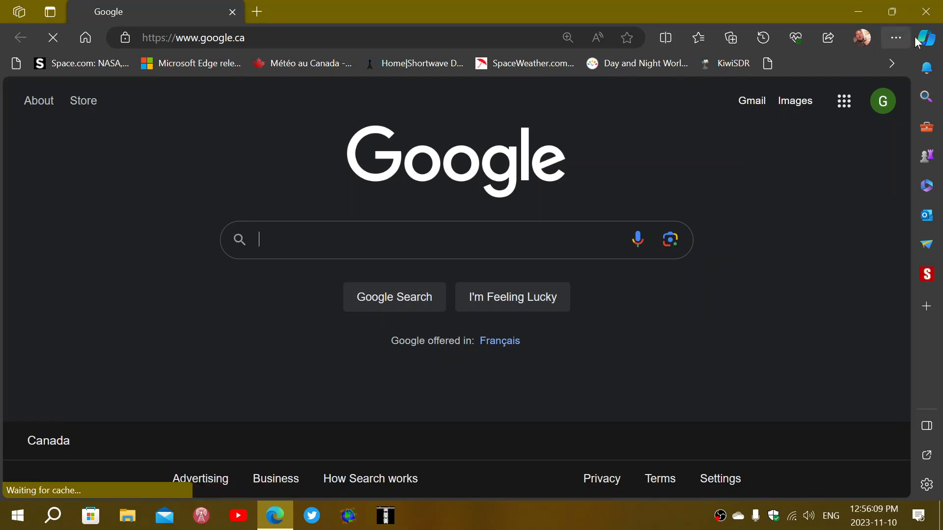
Step: Open Edge's Copilot sidebar with its Bing Chat conversation styles beside Google
click(925, 38)
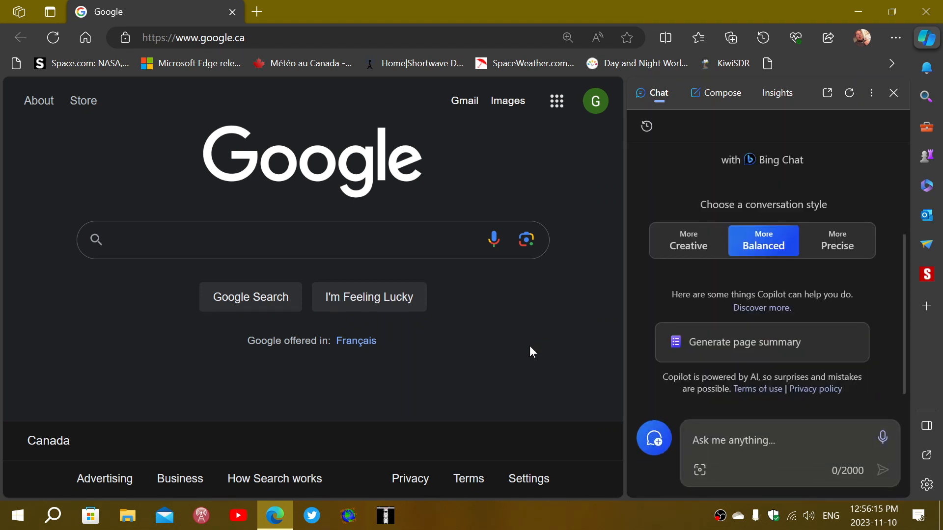
mouse_move(813, 67)
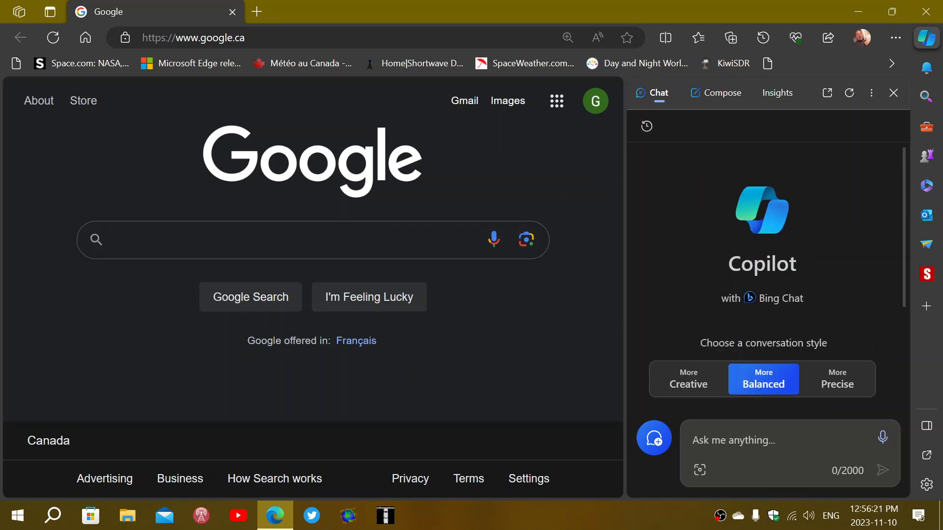
mouse_move(614, 162)
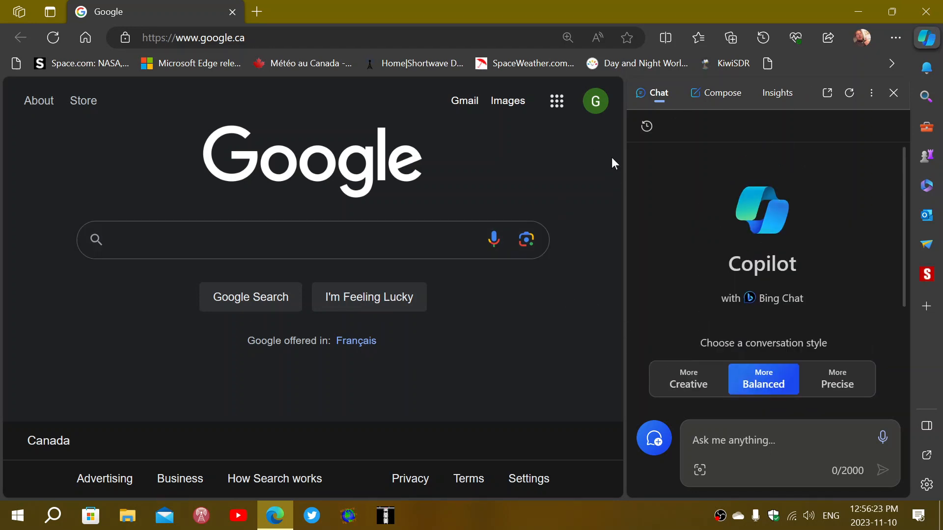
mouse_move(514, 385)
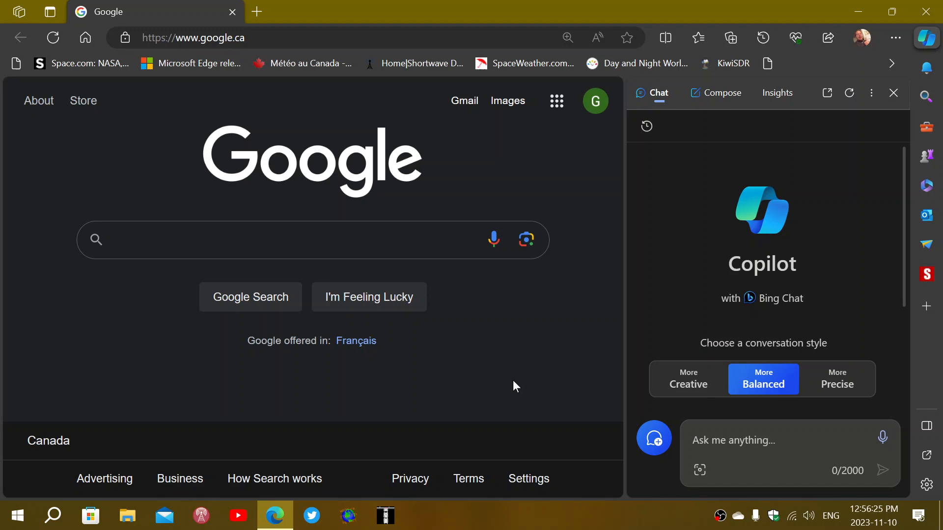
mouse_move(925, 8)
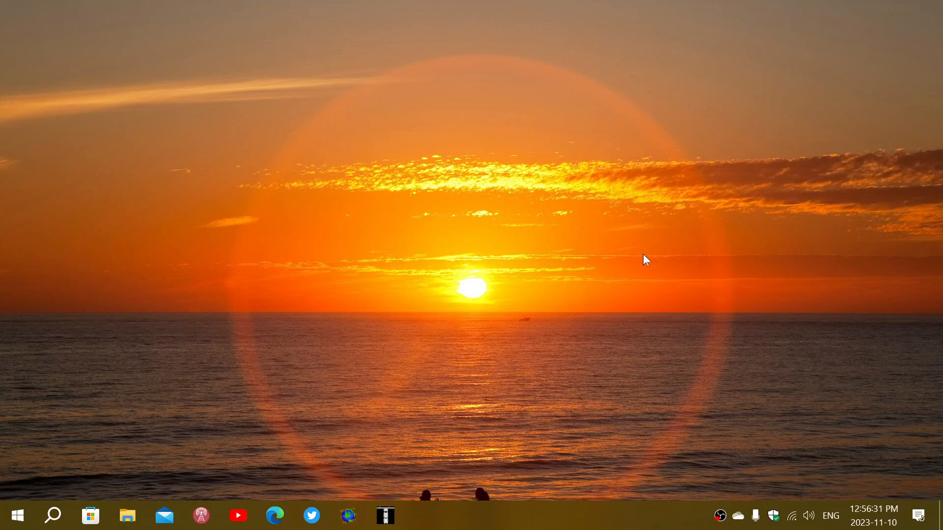
mouse_move(586, 352)
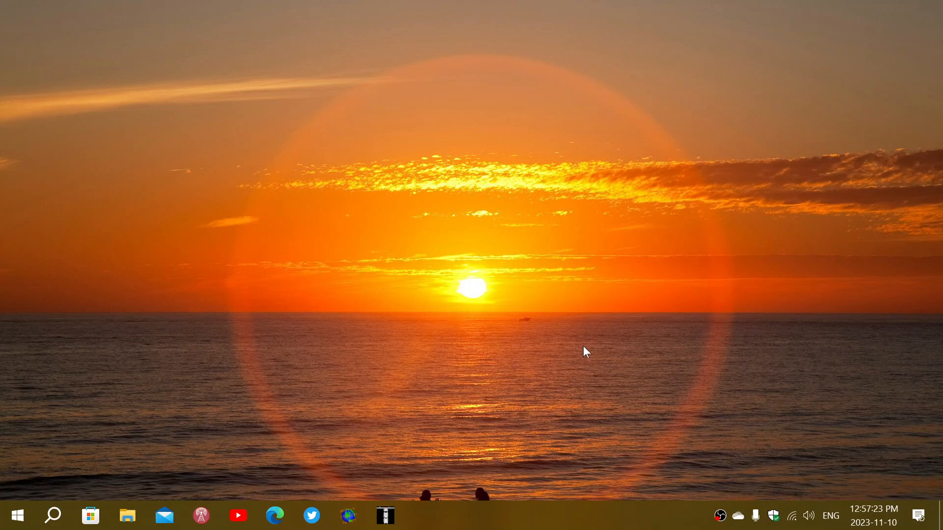
click(16, 516)
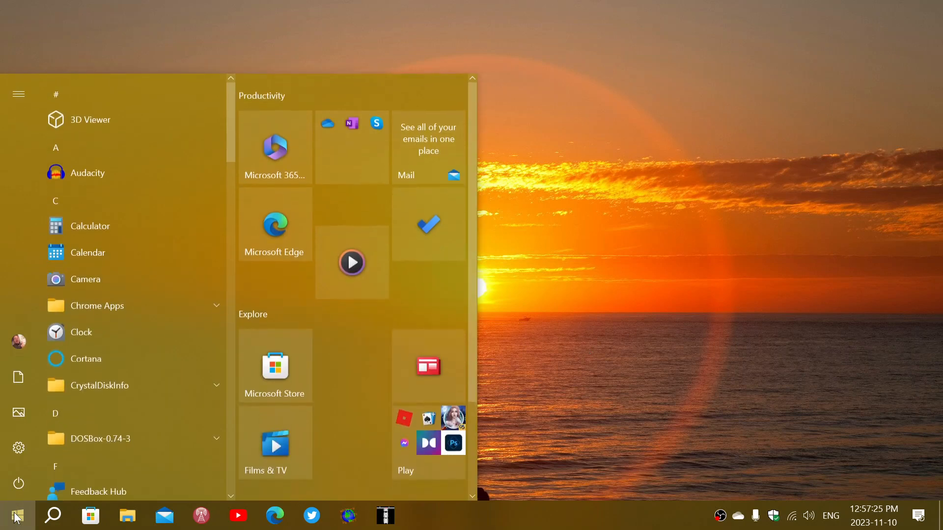
click(18, 515)
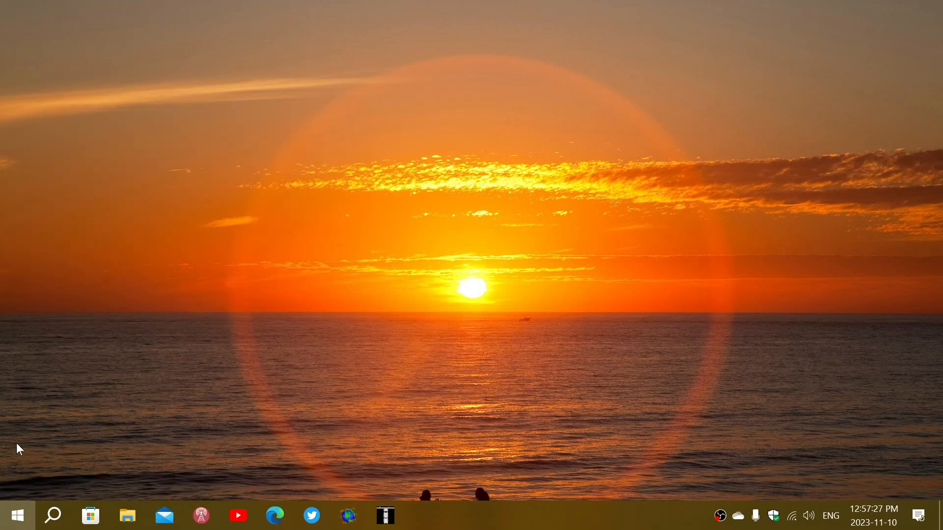
click(421, 516)
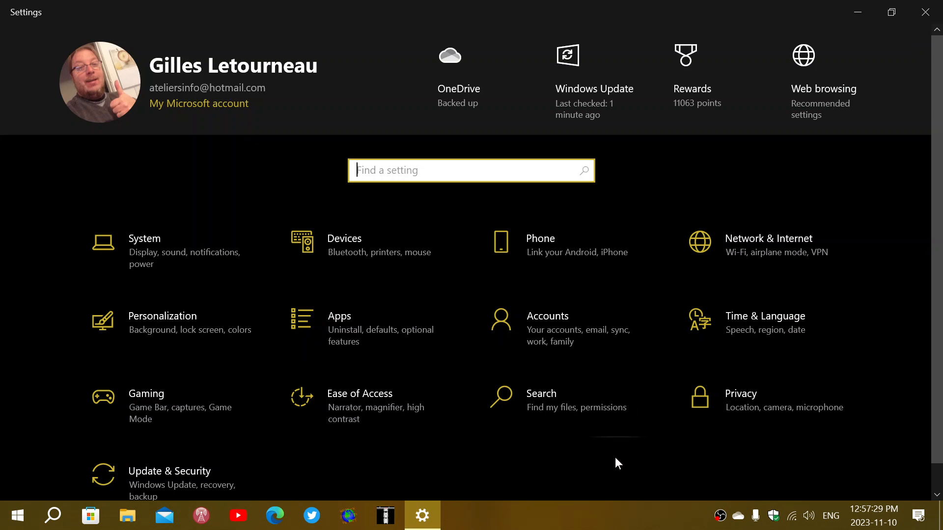
scroll(up, 3)
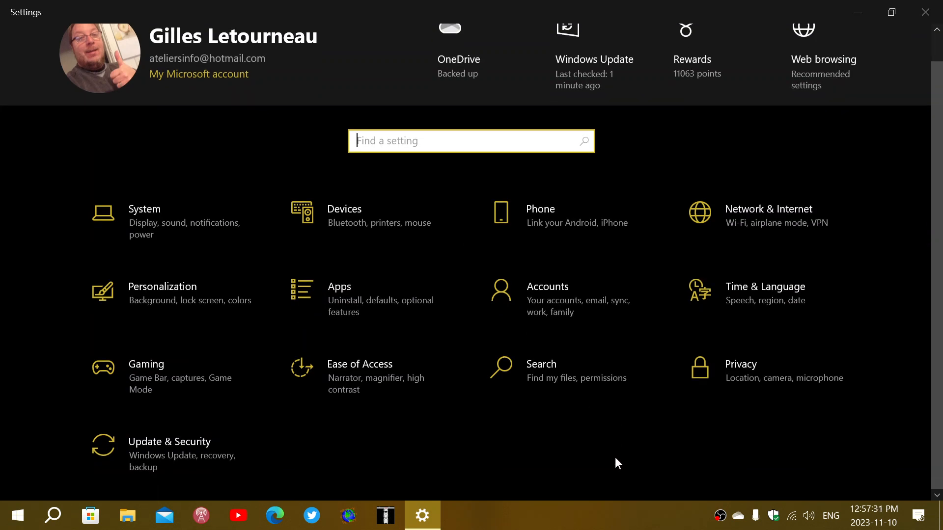
mouse_move(925, 11)
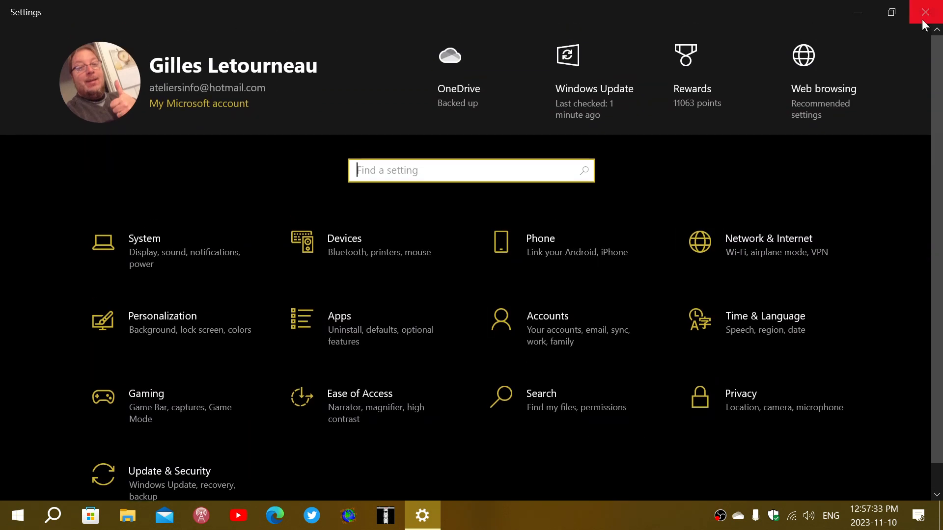
click(931, 11)
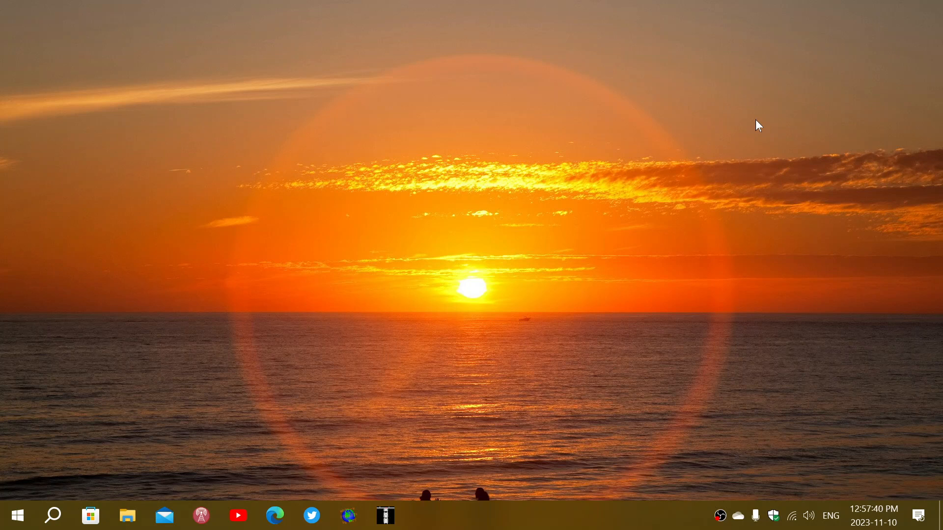
mouse_move(318, 371)
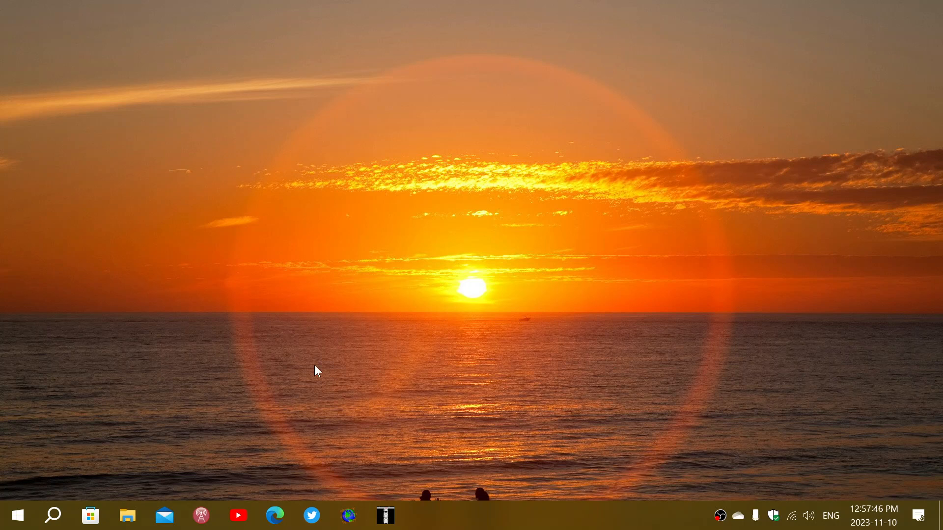
Step: Reopen Windows Settings from the Start menu, showing the category home page
click(17, 516)
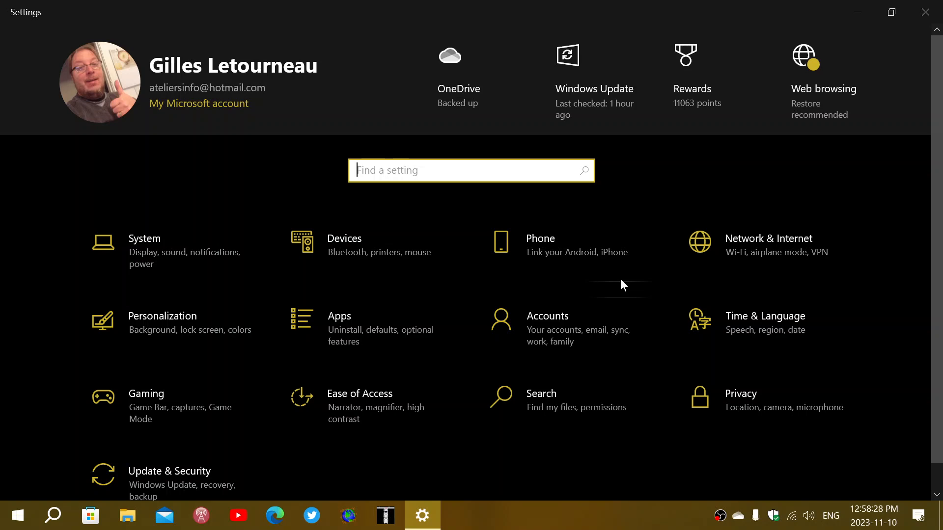
mouse_move(424, 515)
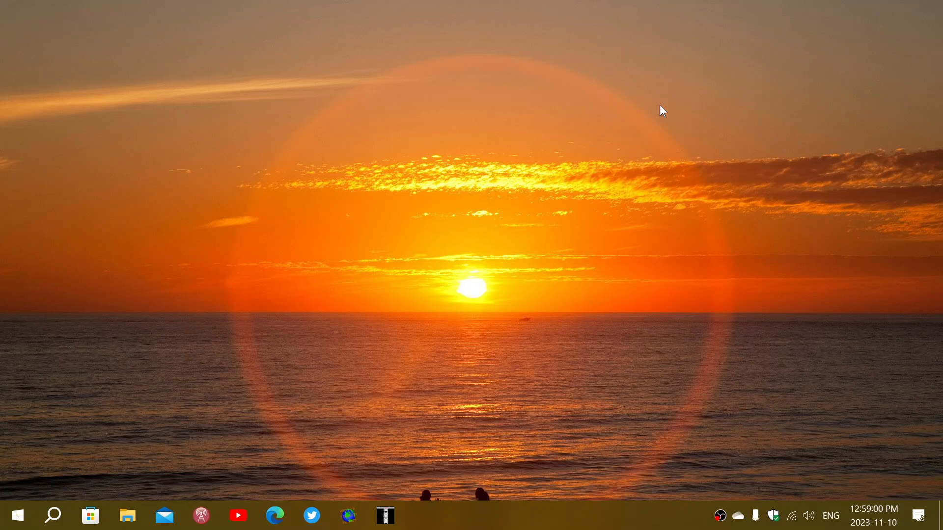
mouse_move(65, 448)
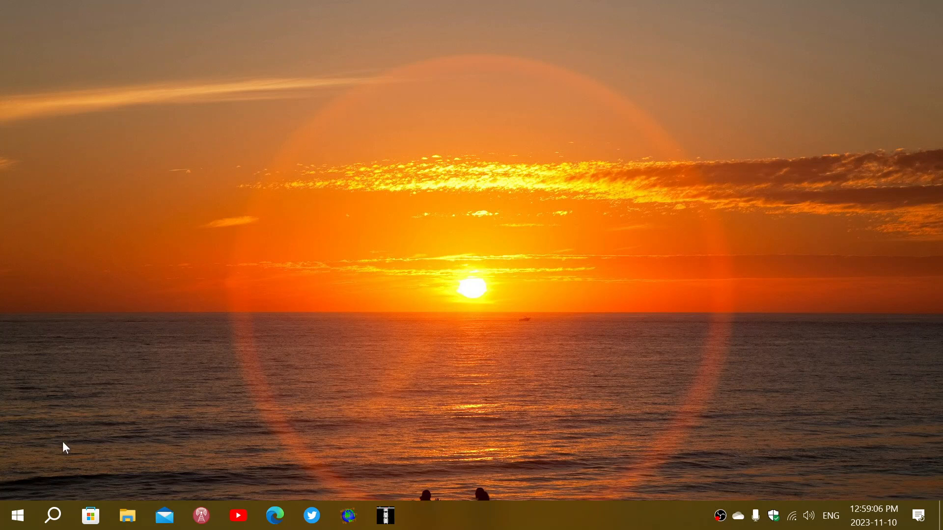
mouse_move(33, 499)
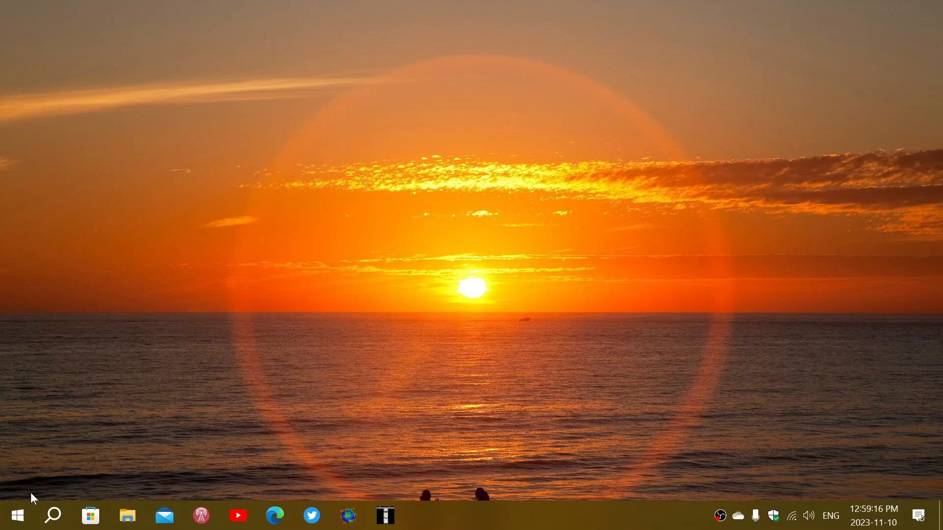
mouse_move(183, 442)
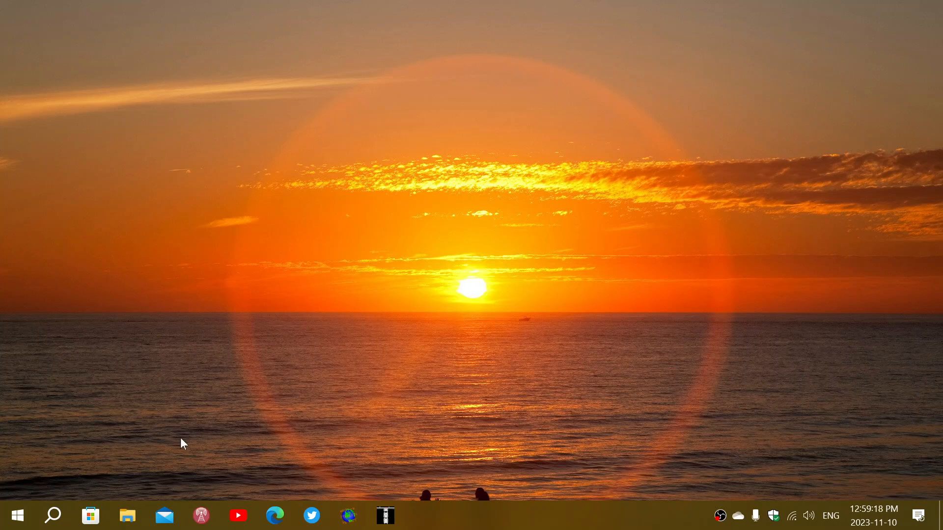
mouse_move(556, 518)
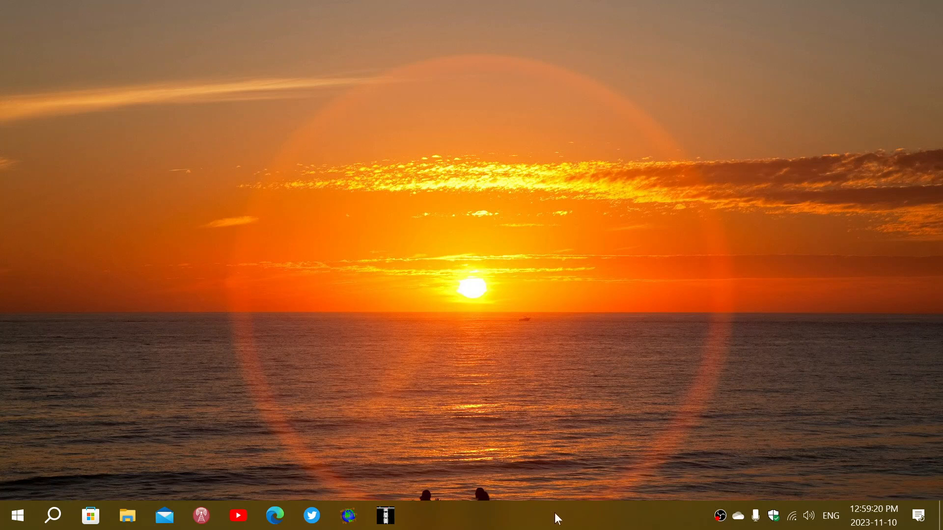